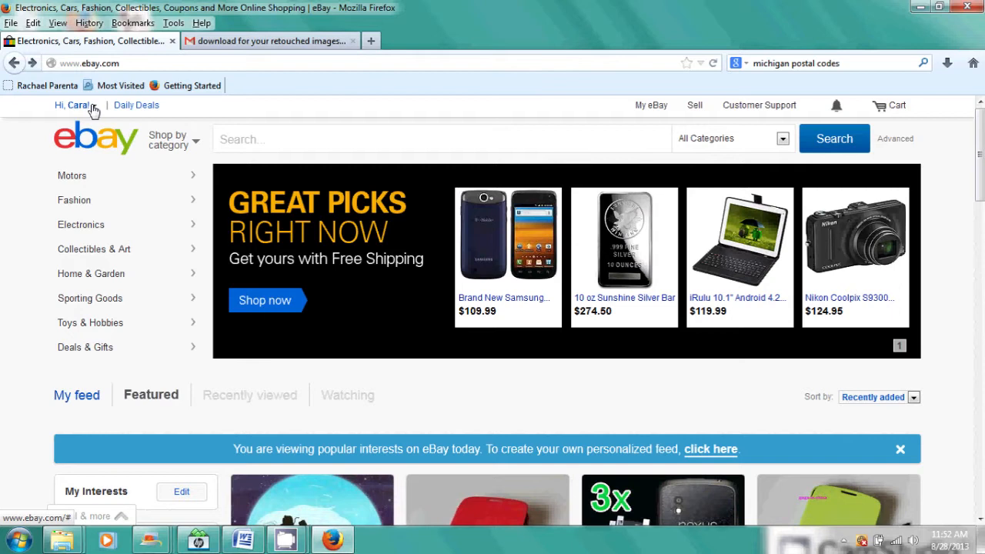
pyautogui.moveTo(653, 104)
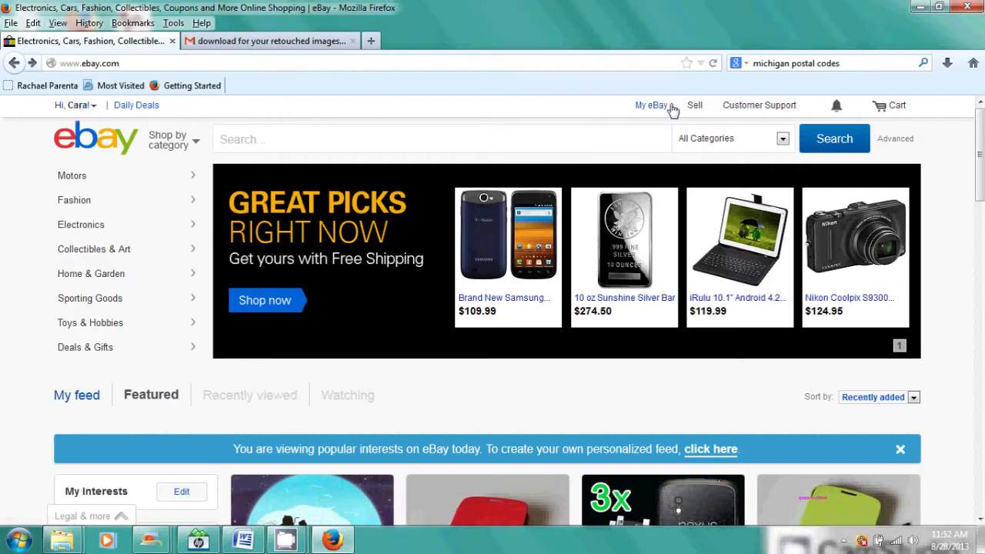
# Start a new listing via 'Sell an item' from the Sell menu
pyautogui.click(694, 105)
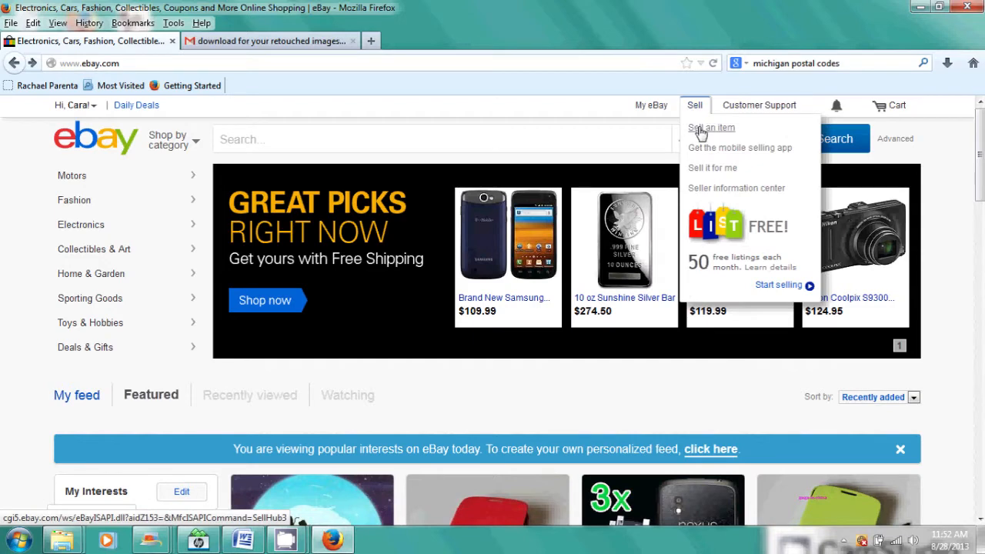
pyautogui.click(711, 128)
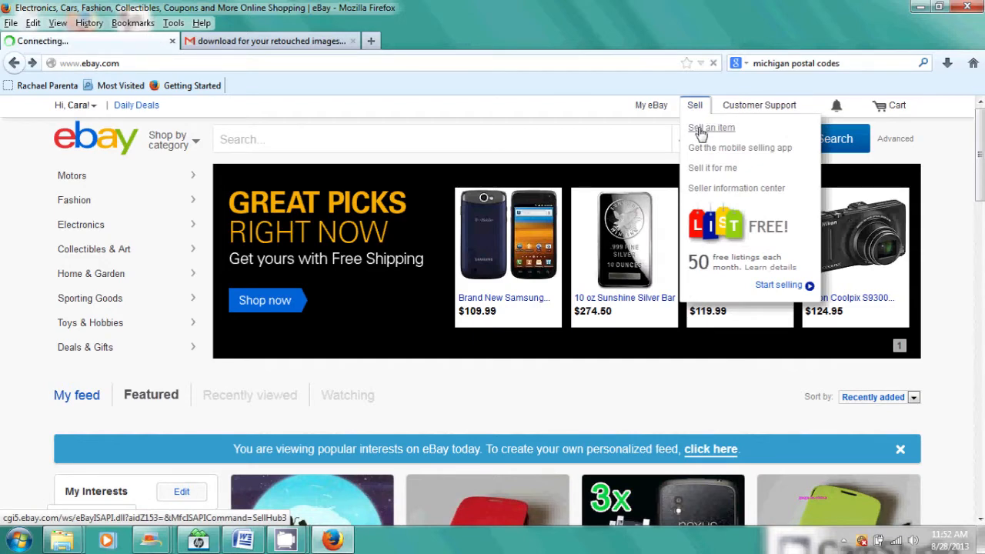
# Title the listing 'Blue T-shirt xs' and get started
pyautogui.click(712, 126)
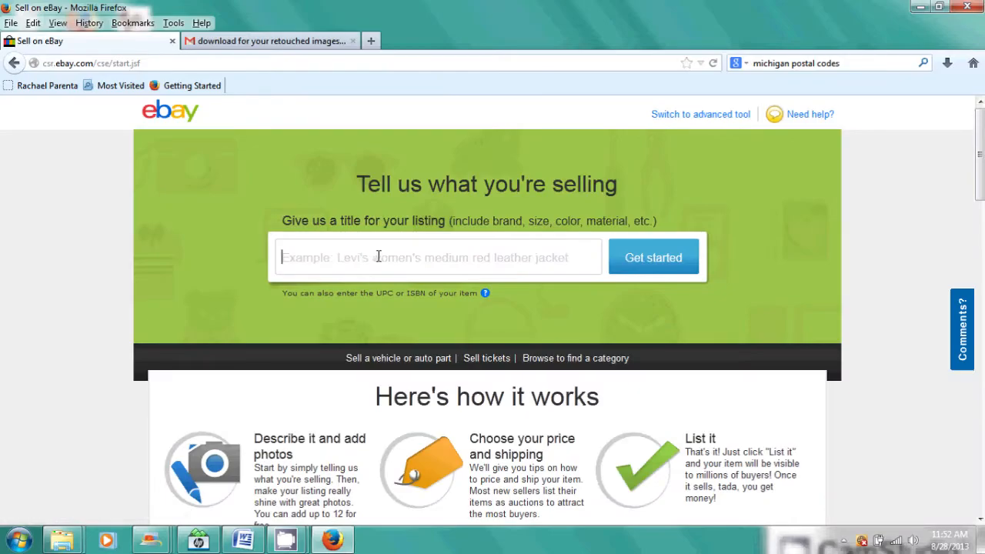
pyautogui.write('Blue')
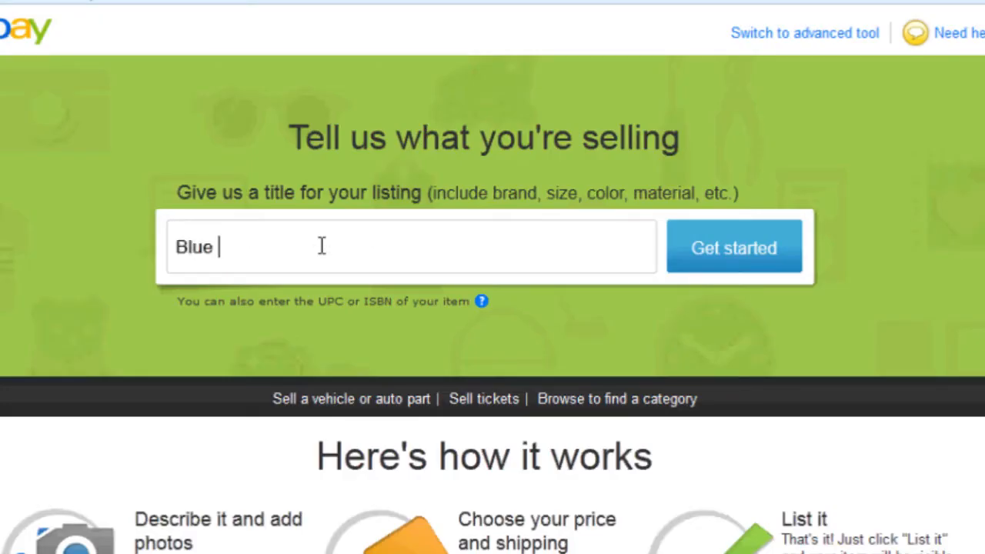
pyautogui.write('T-shirt xs')
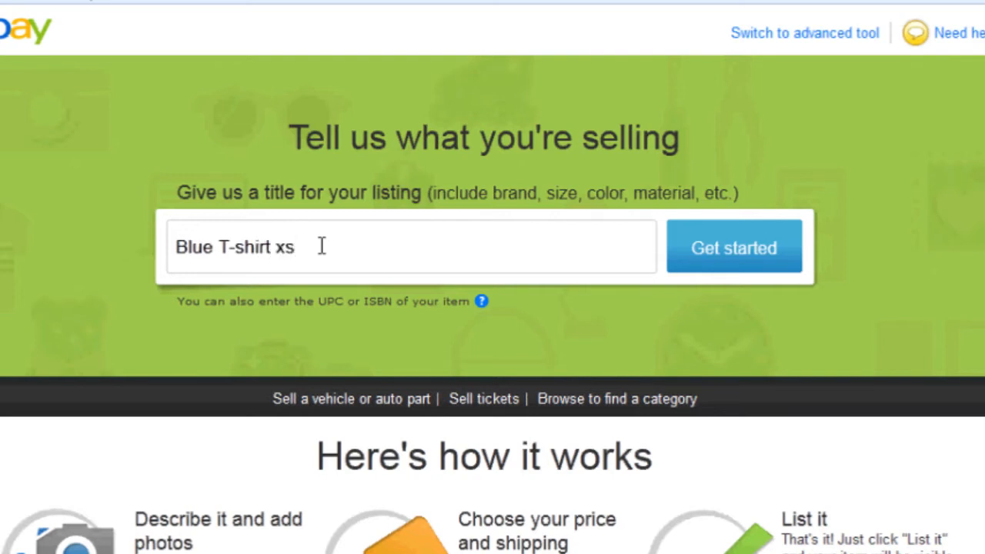
pyautogui.click(733, 248)
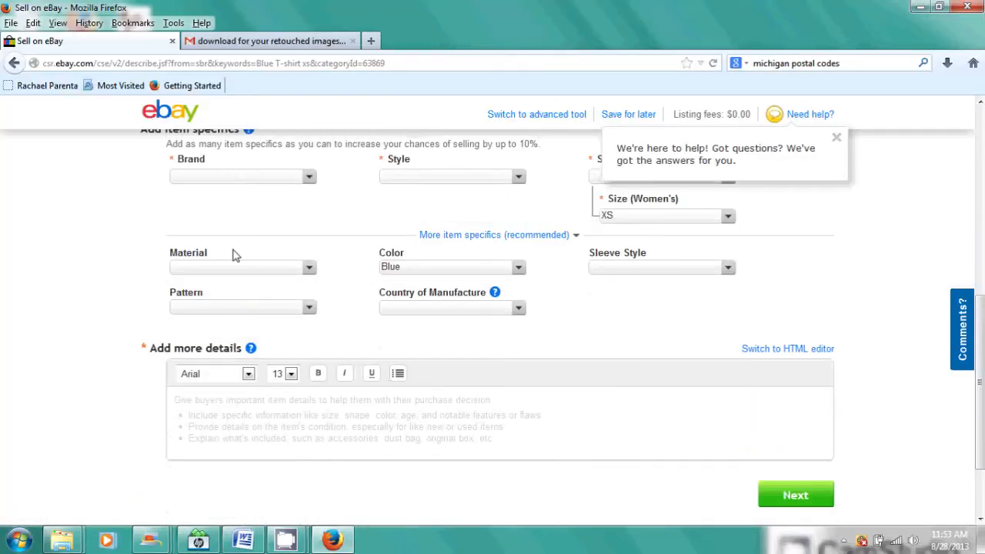
pyautogui.moveTo(308, 336)
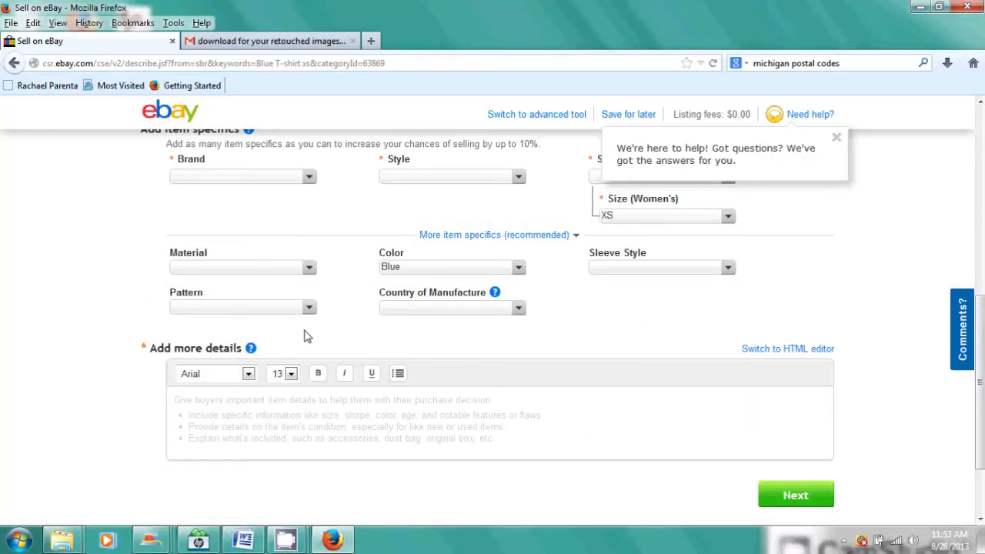
# Scroll down the describe page past Size XS and Color Blue toward Next
pyautogui.scroll(-3)
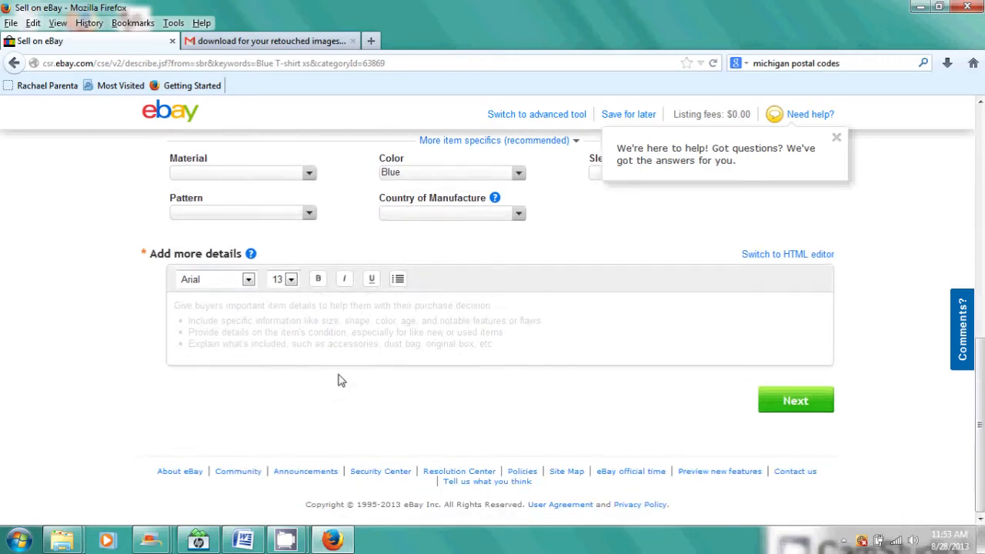